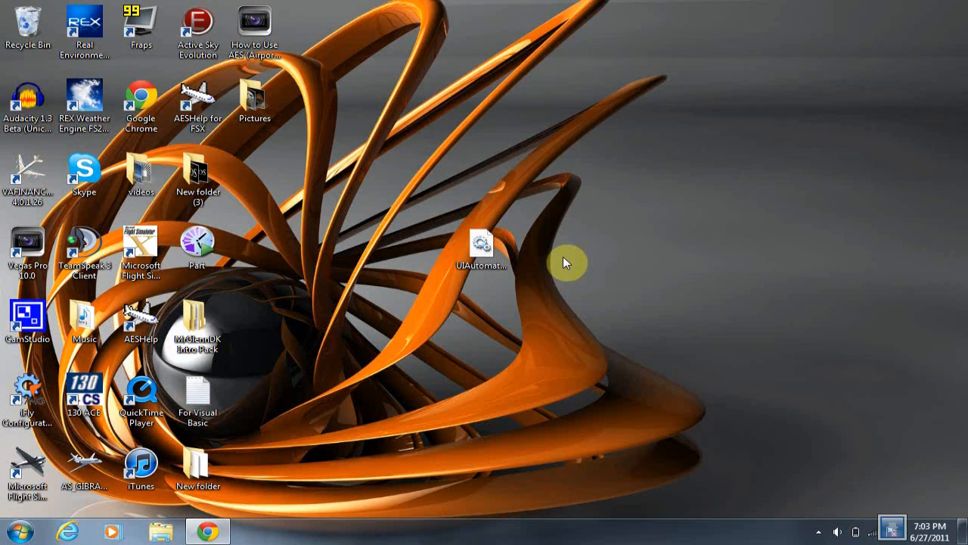
pyautogui.moveTo(475, 320)
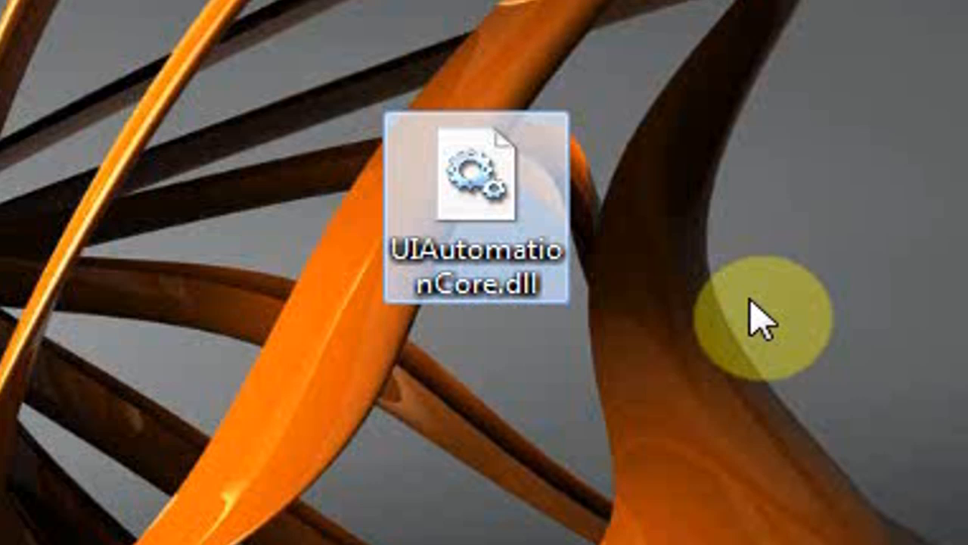
pyautogui.moveTo(496, 223)
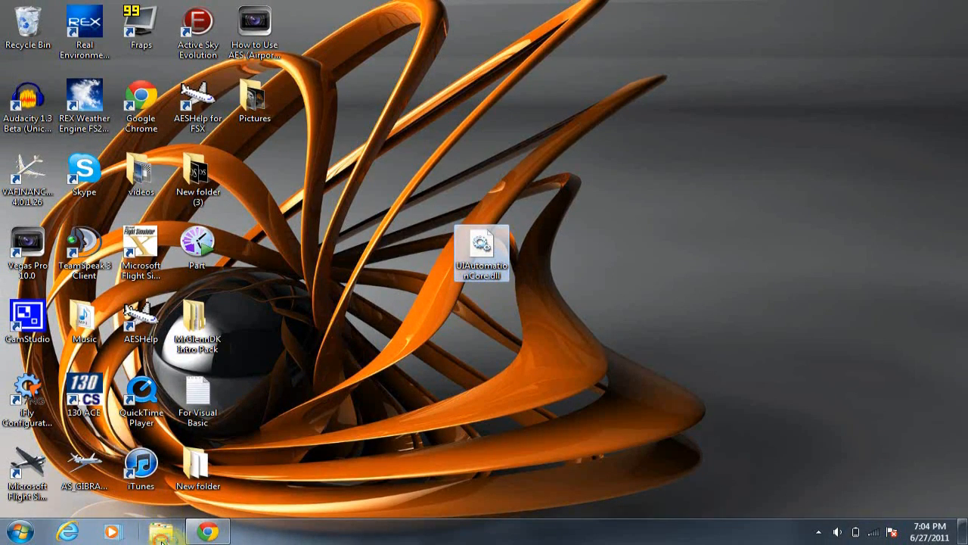
# - Open Windows Explorer and browse to Microsoft Games > Microsoft Flight Simulator X
pyautogui.click(159, 529)
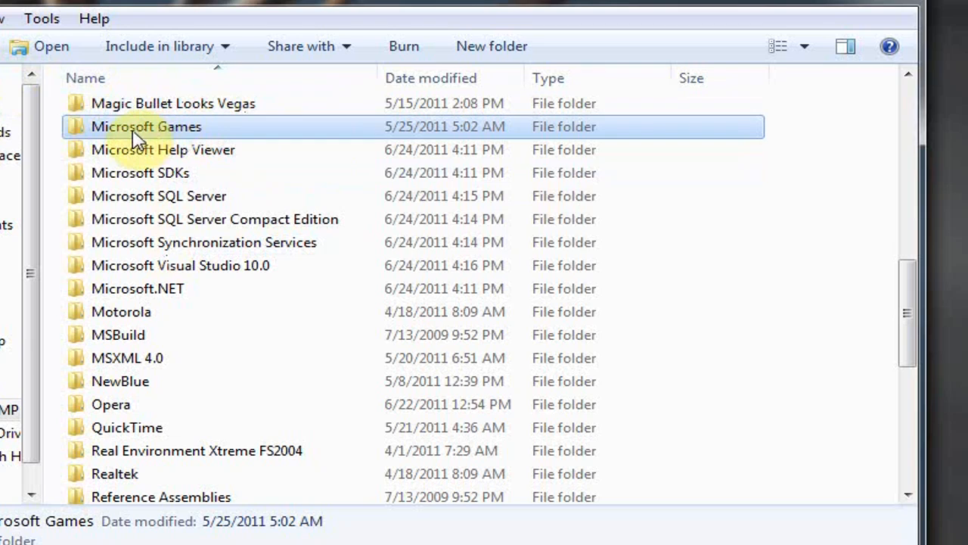
pyautogui.doubleClick(146, 127)
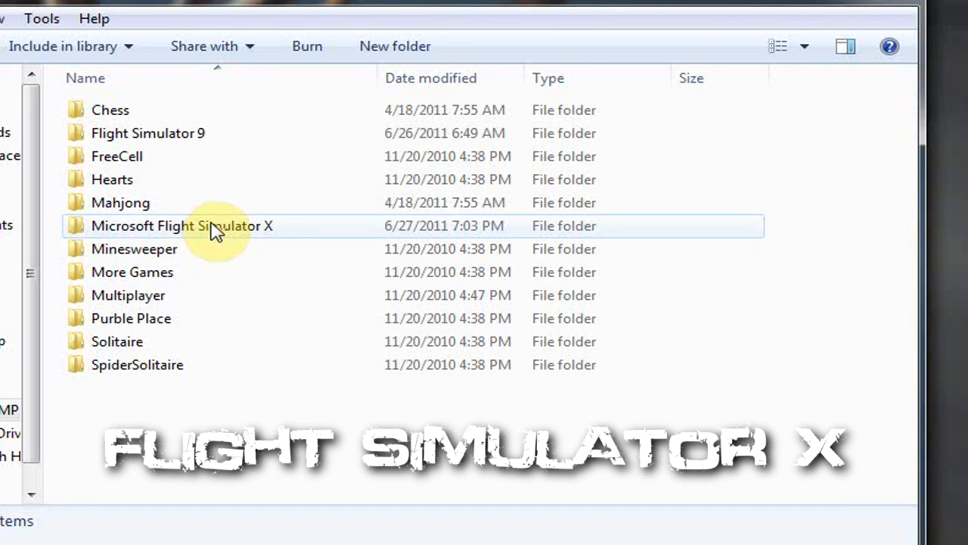
pyautogui.doubleClick(182, 225)
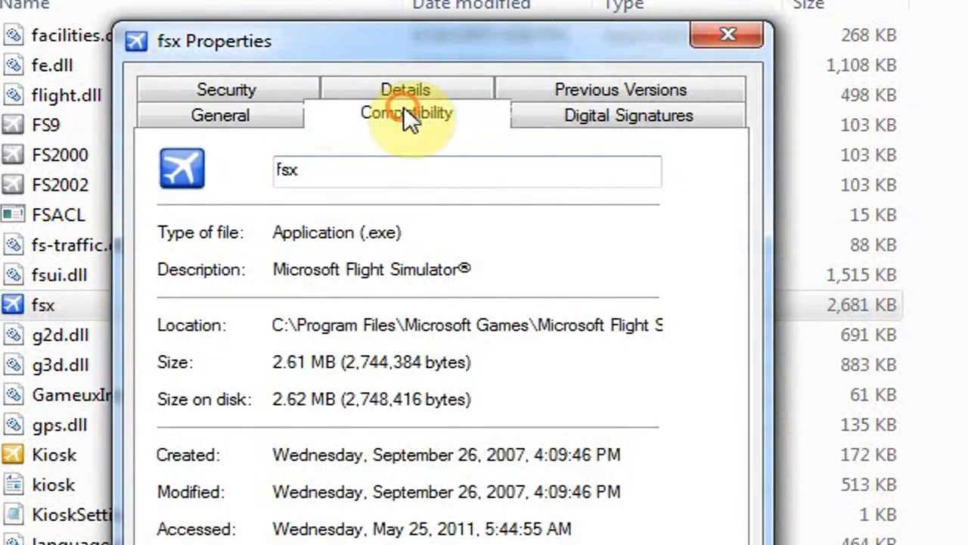
# - Set fsx to Windows XP (Service Pack 2) compatibility, run as administrator, and confirm with OK
pyautogui.click(406, 113)
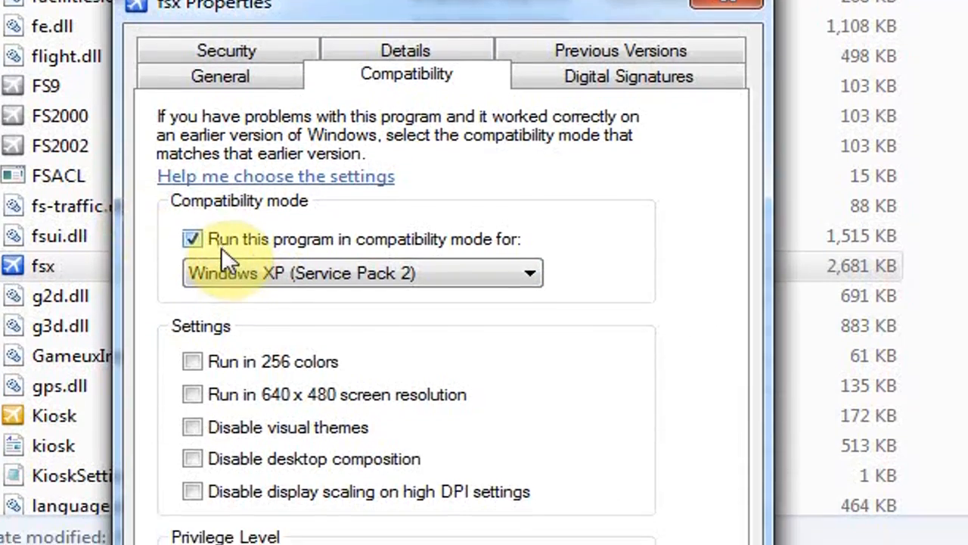
pyautogui.click(529, 273)
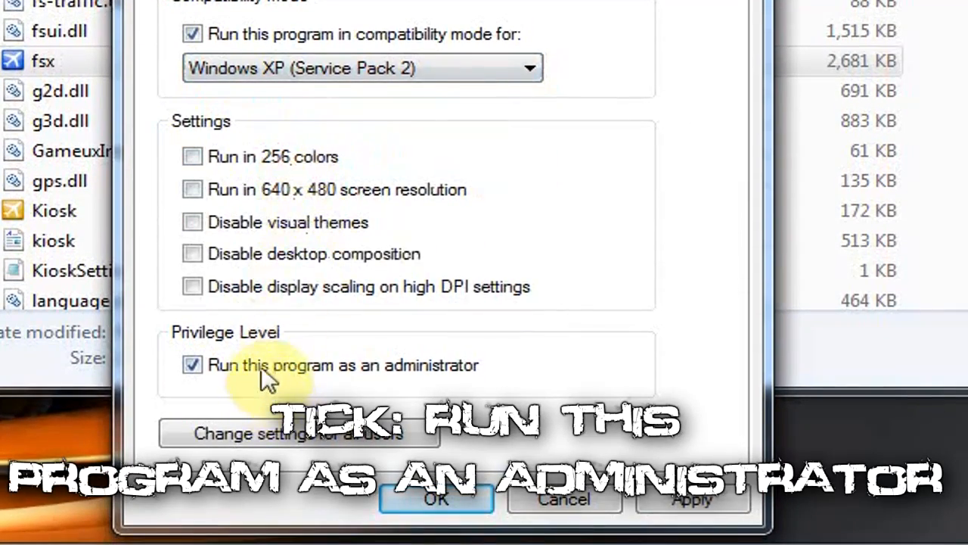
pyautogui.moveTo(306, 378)
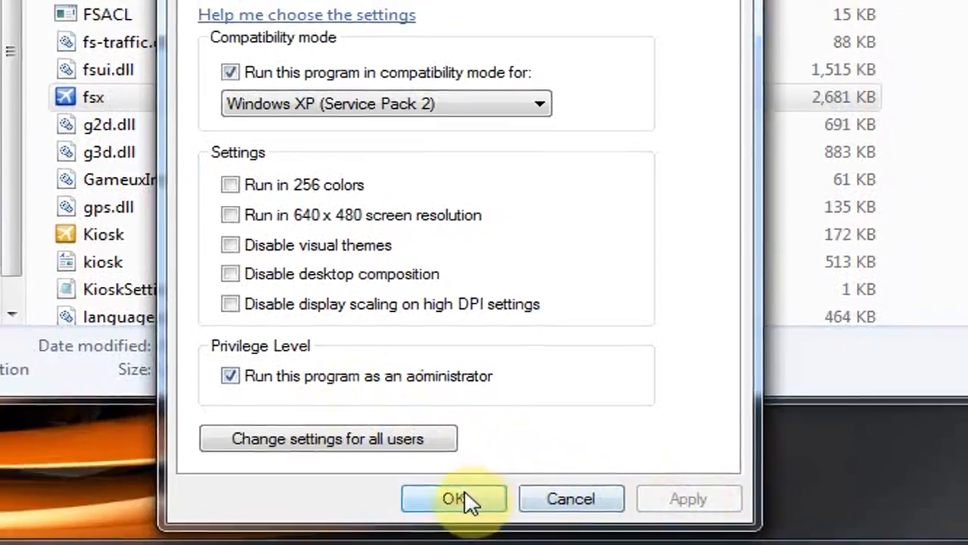
pyautogui.click(454, 499)
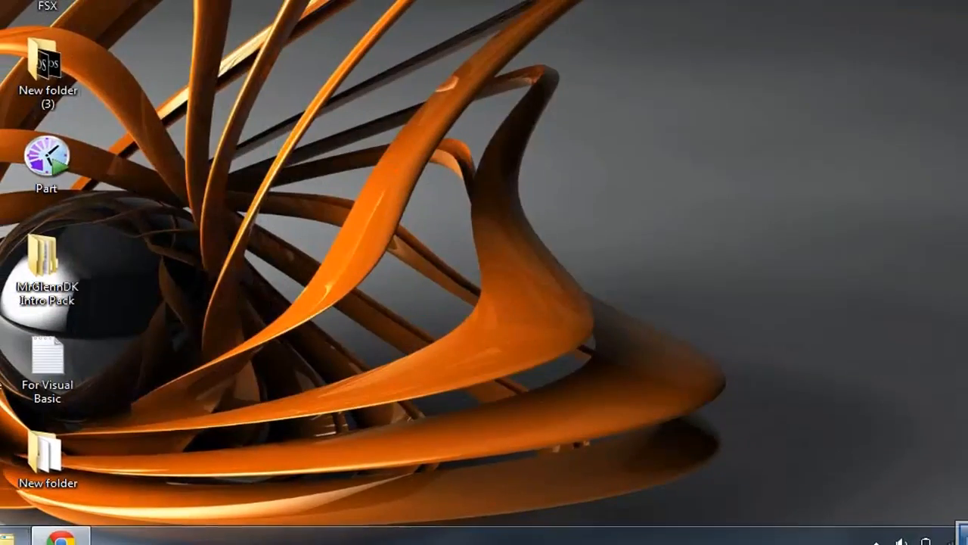